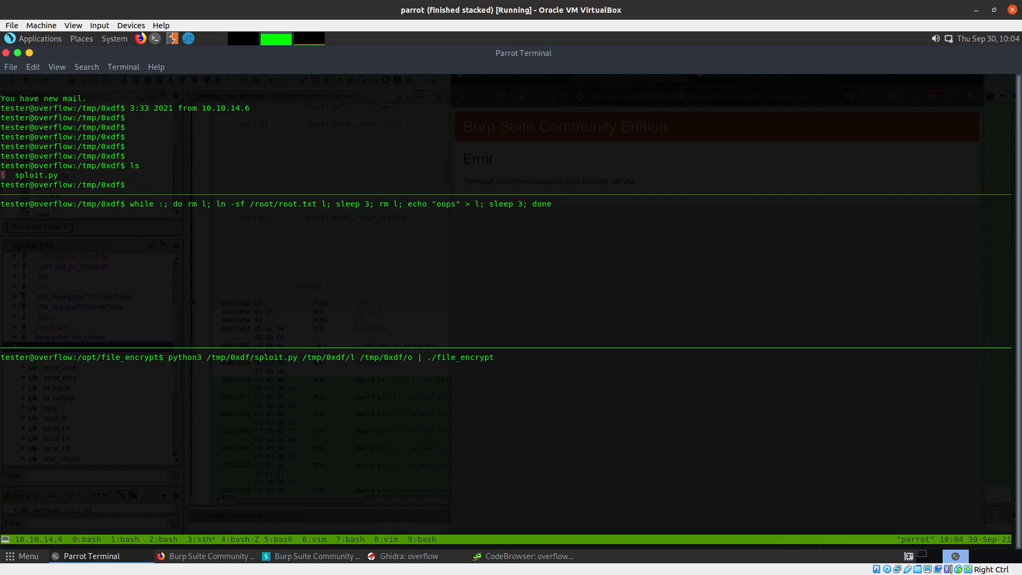
- Run watch -d -n 1 'ls -l l o' to monitor link l and output file o every second
type("wat")
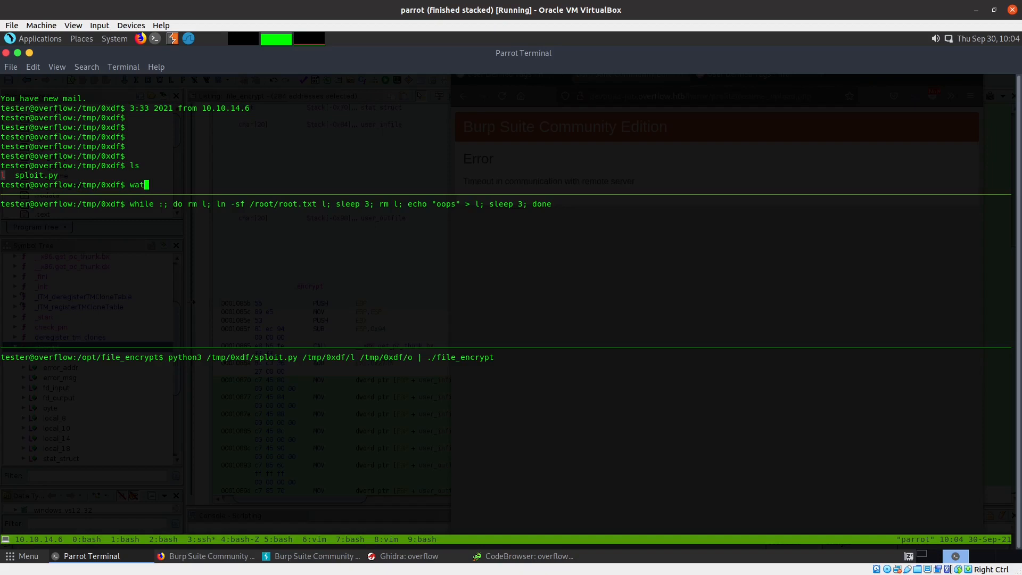
type("ch -d -n")
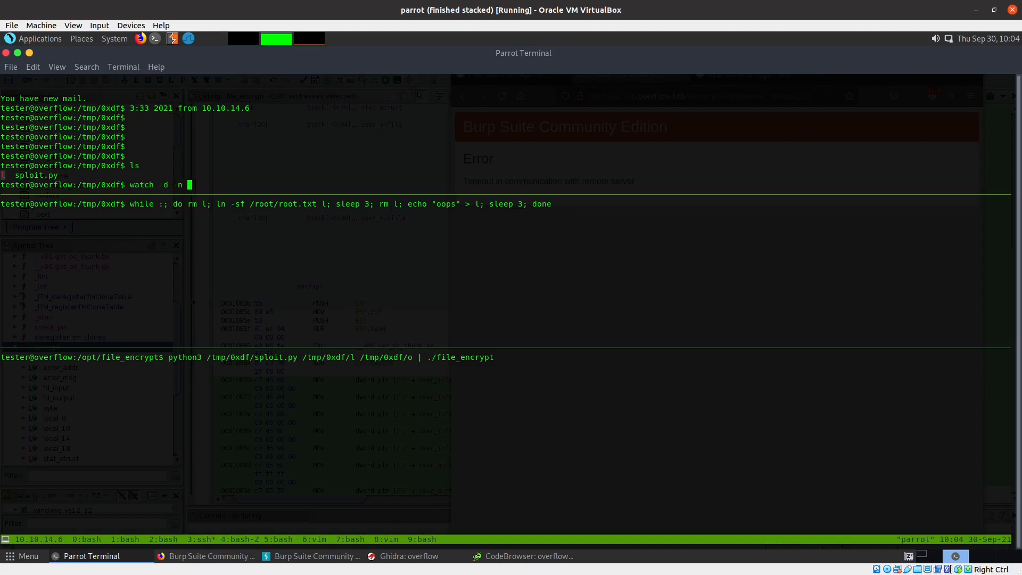
type("1")
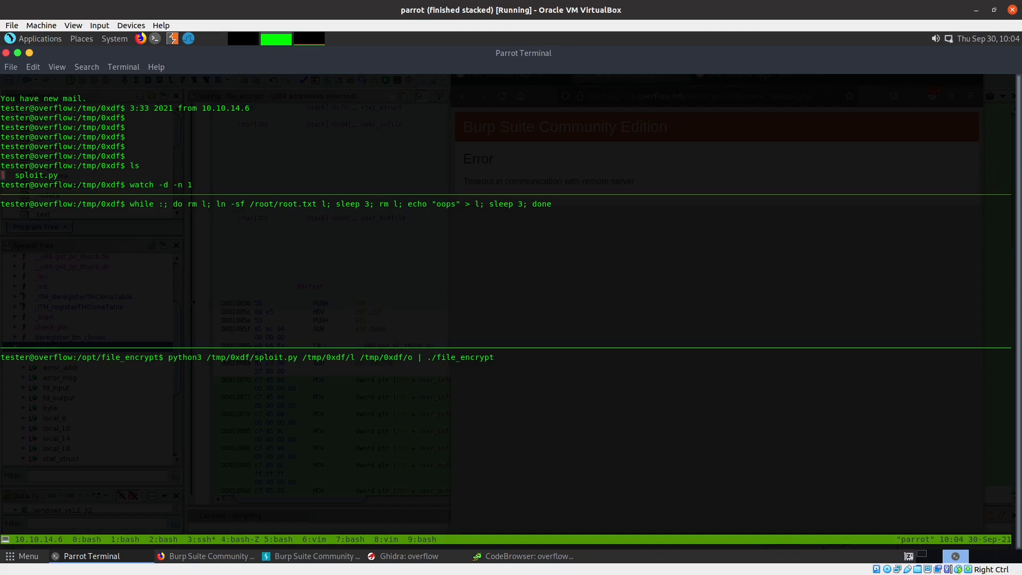
type("'ls")
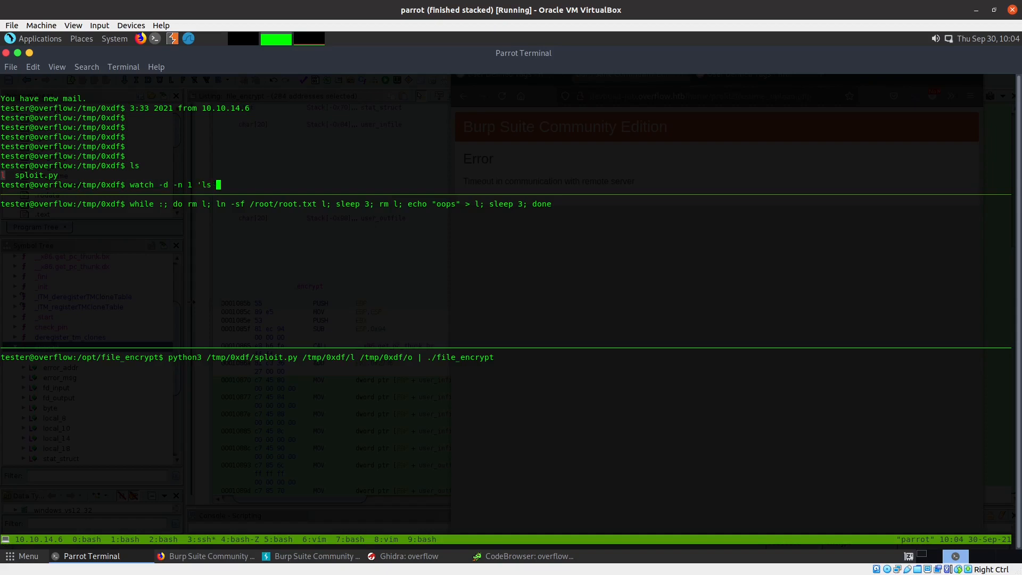
type("-l")
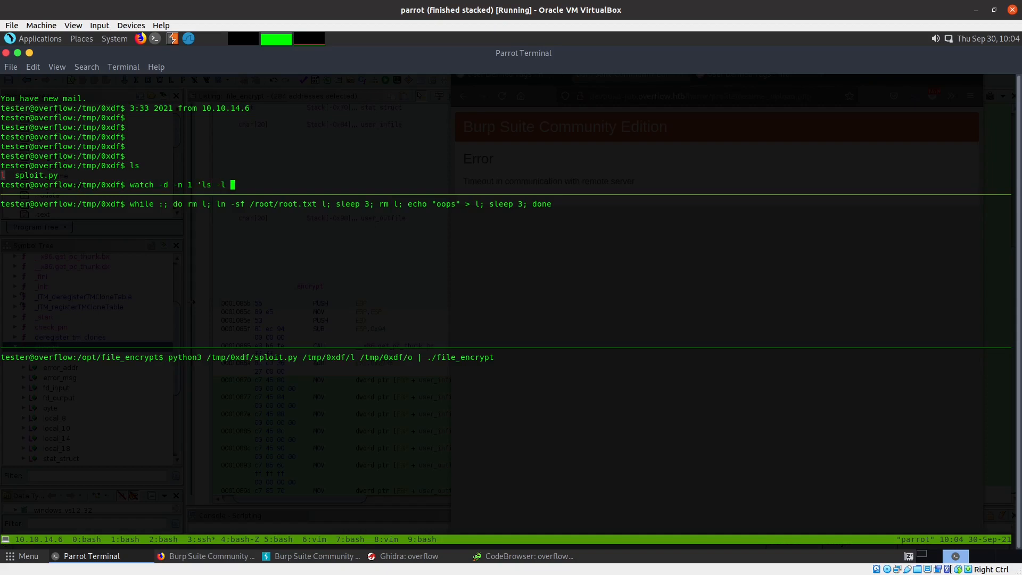
type("o")
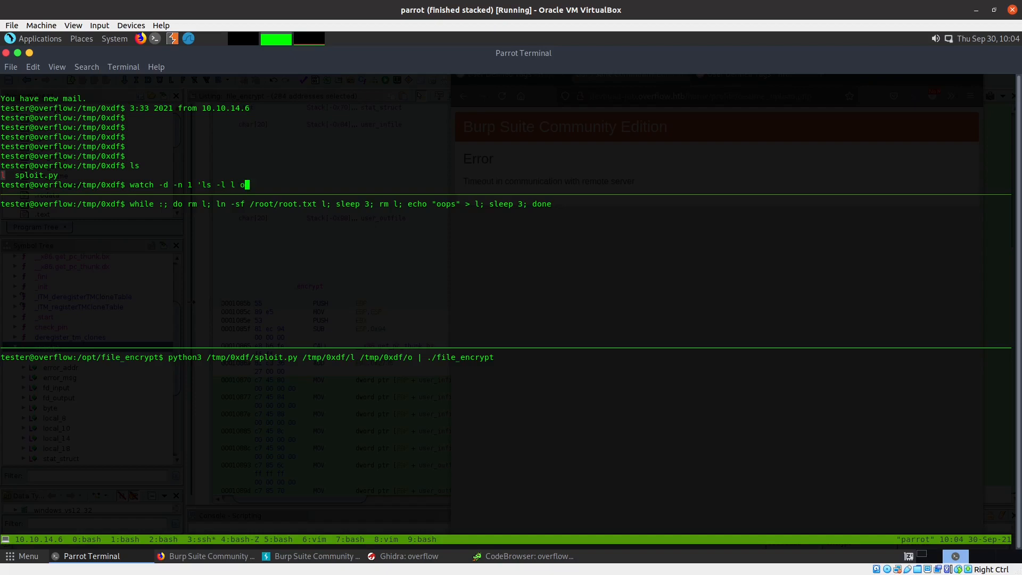
key("Return")
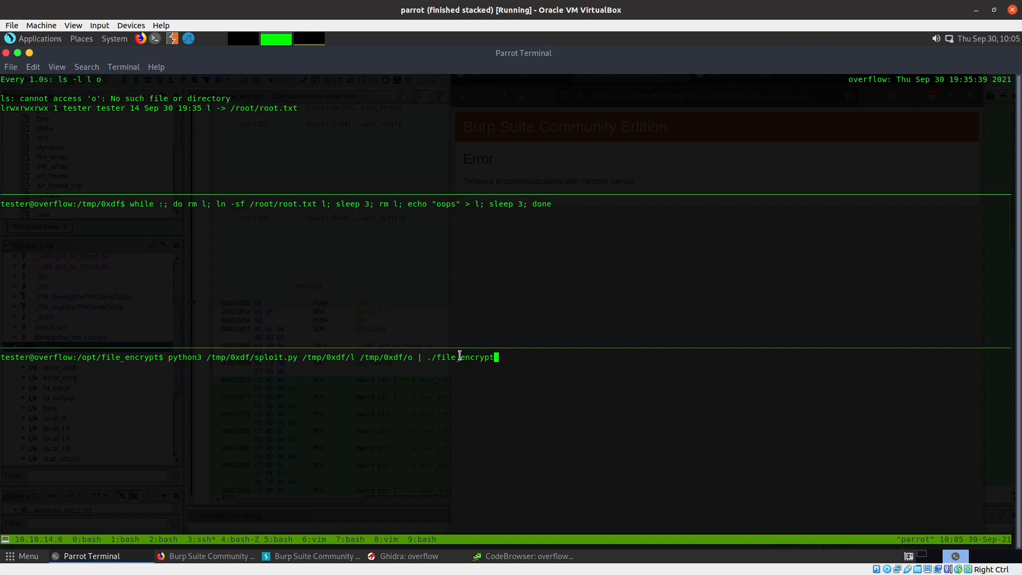
double_click(462, 356)
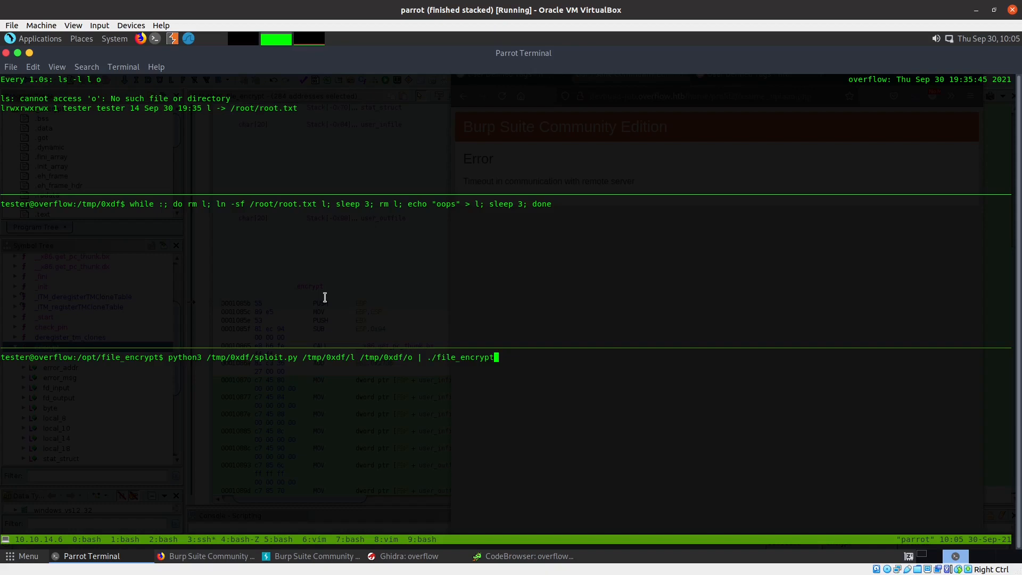
- Run the sploit.py exploit piped into ./file_encrypt, then begin starting python3
key("Return")
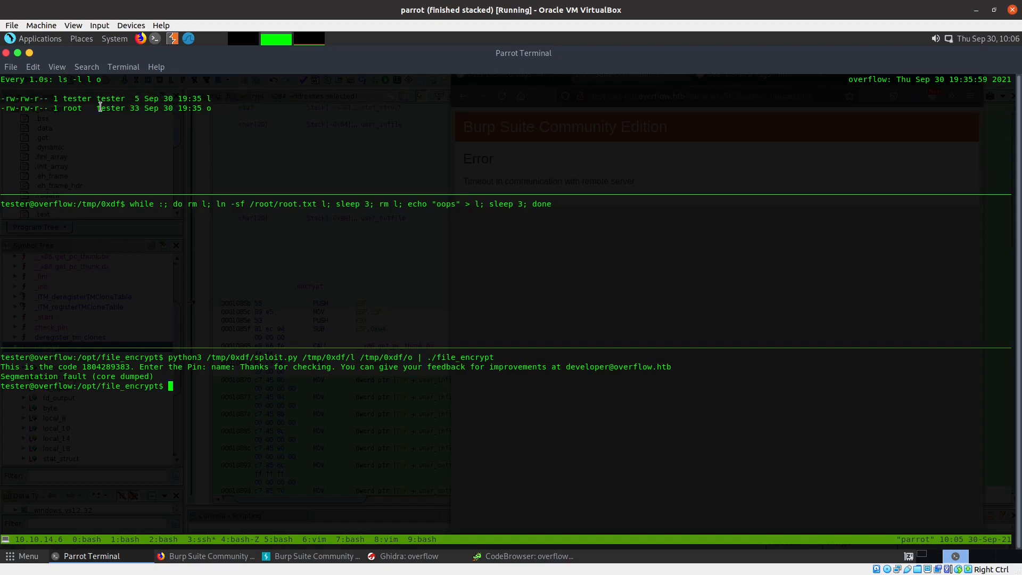
type("python3")
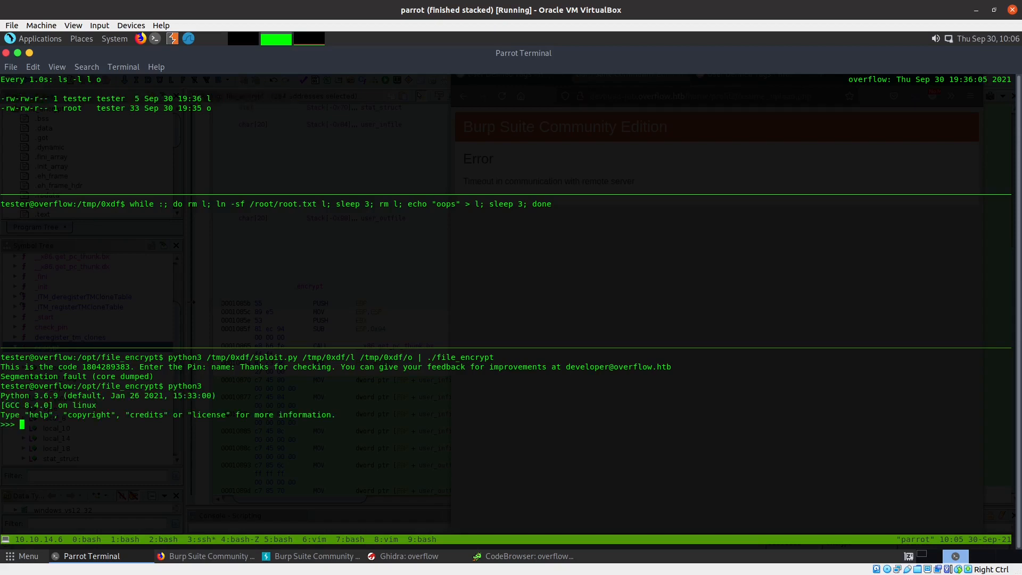
- Read /tmp/0xdf/o in binary mode into the variable enc
type("with")
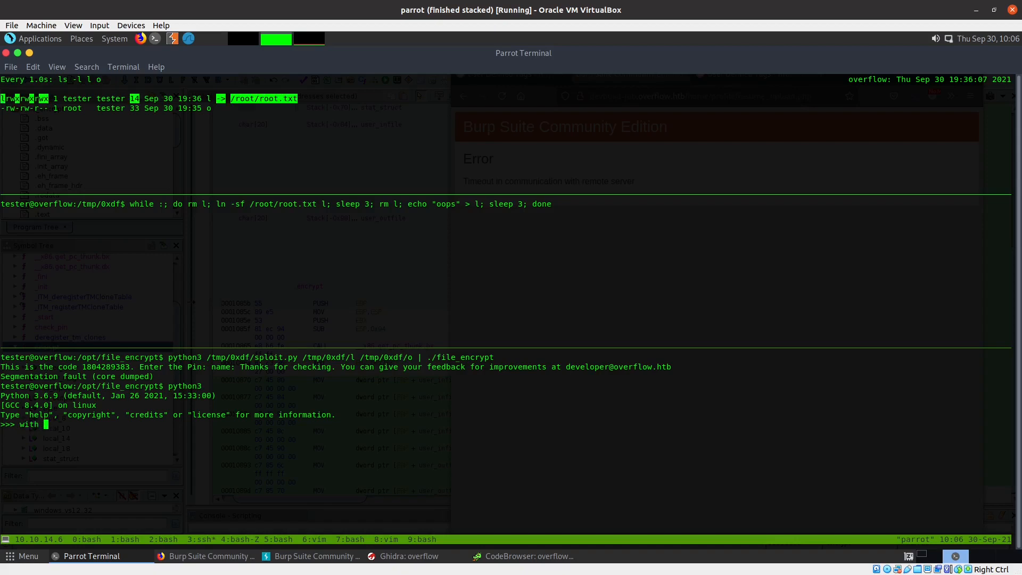
type("open('/tmp")
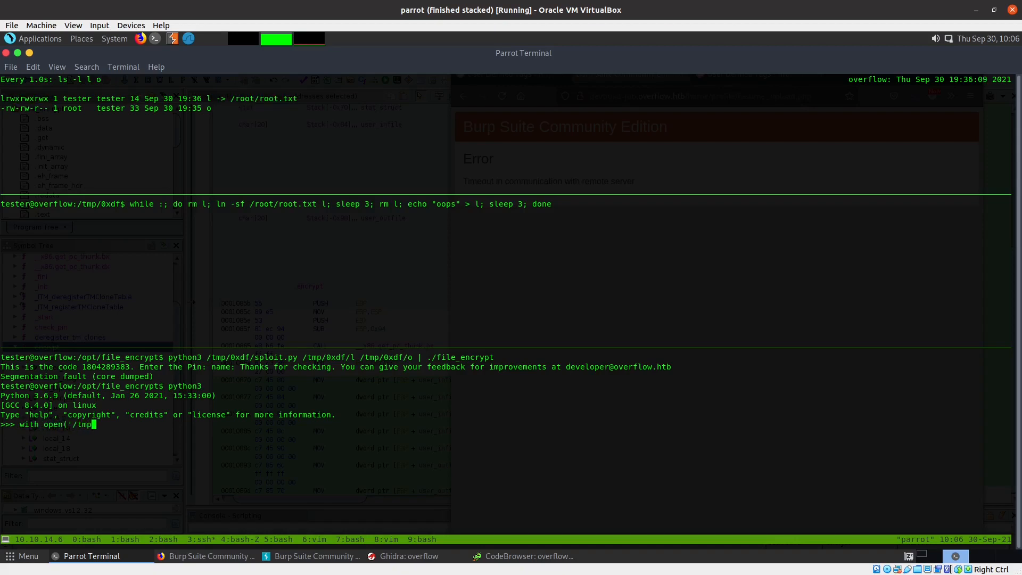
type("0xdf/o', 'rb') as f")
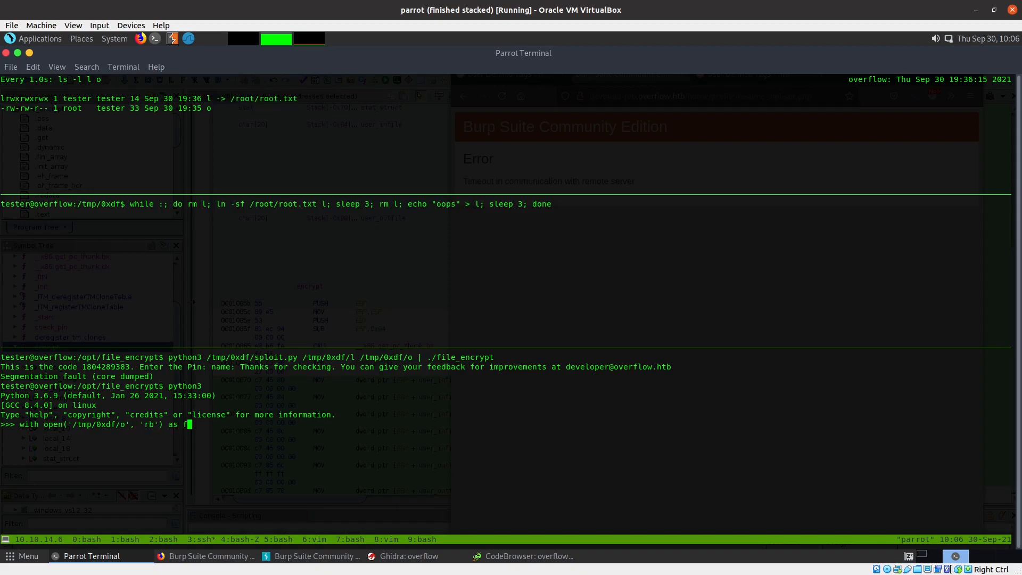
key("Return")
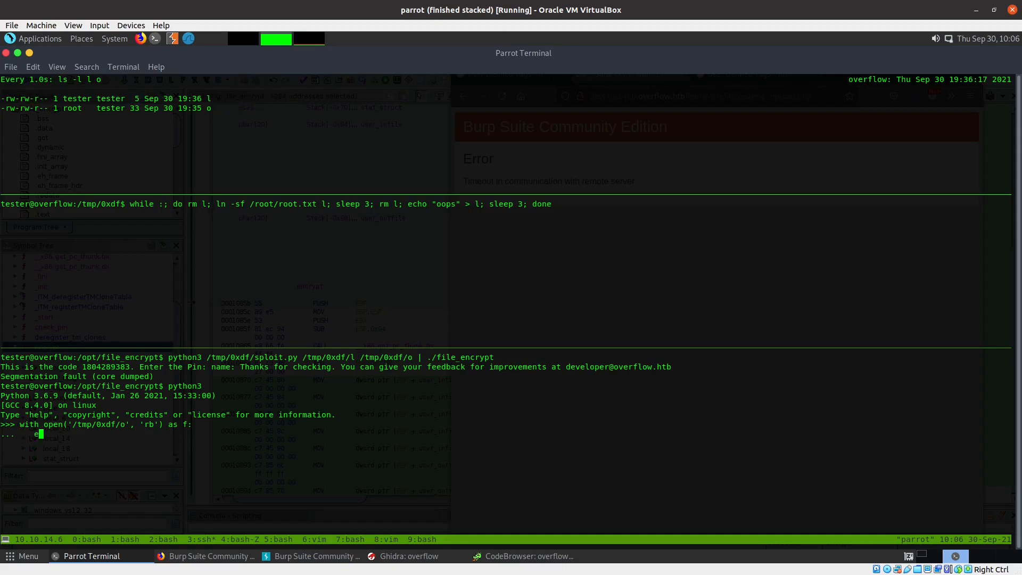
type("enc = f.read(")
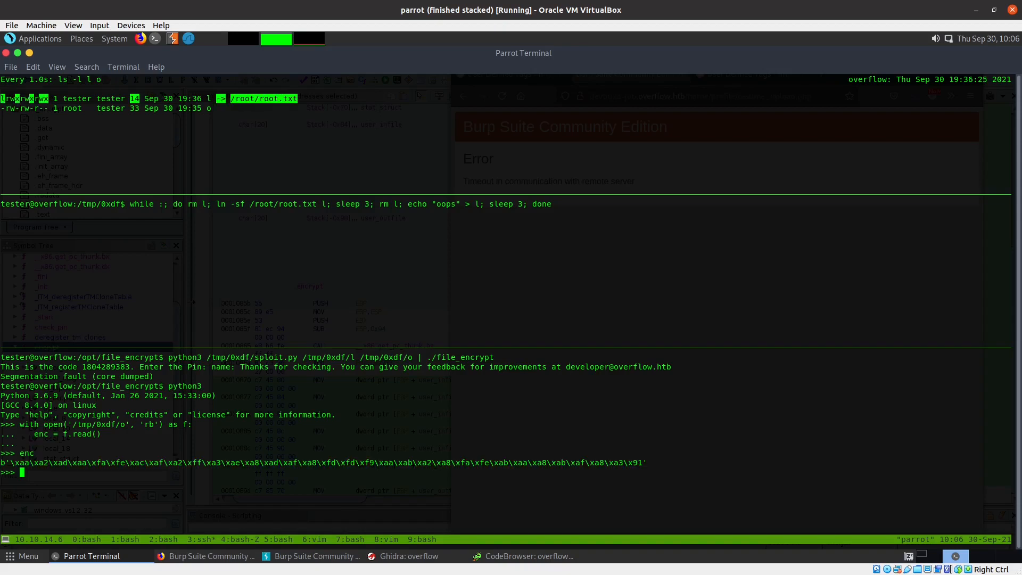
- List enc's encrypted bytes as integers with [x for x in enc]
type("[x for x in")
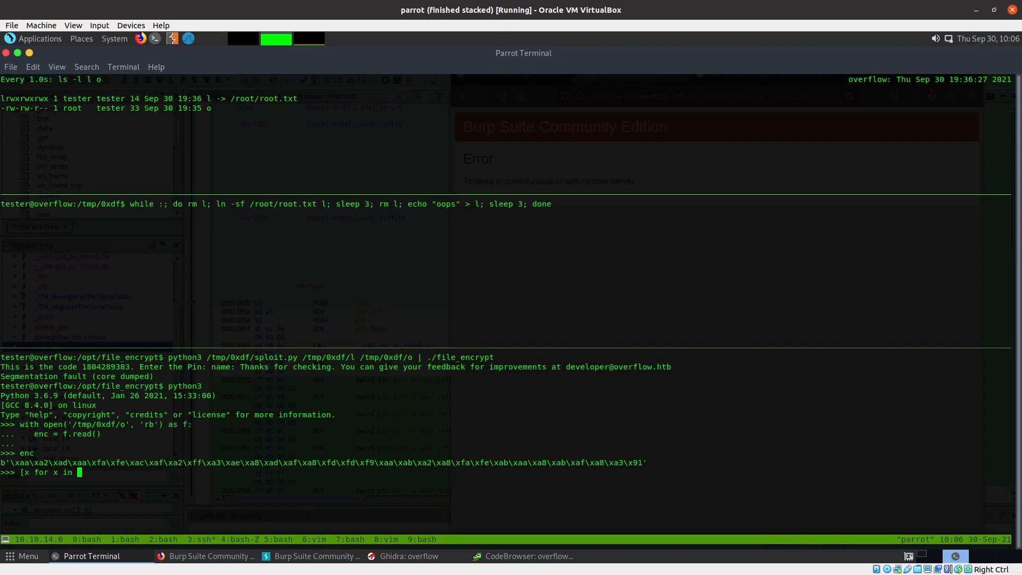
type("enc]")
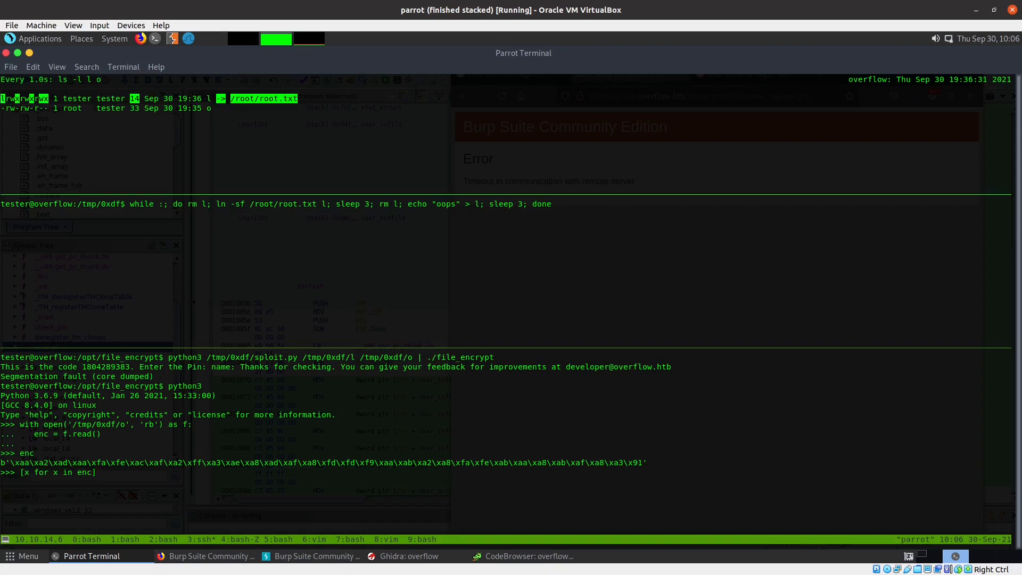
key("Return")
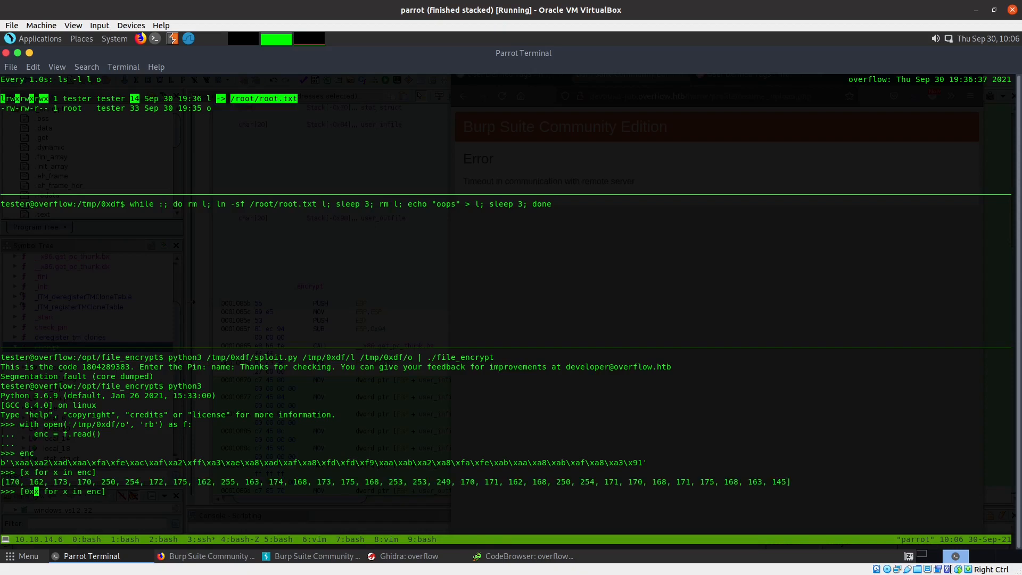
- XOR each byte with 0x9b to get ASCII-range values, then begin a chr conversion
type("9b\"")
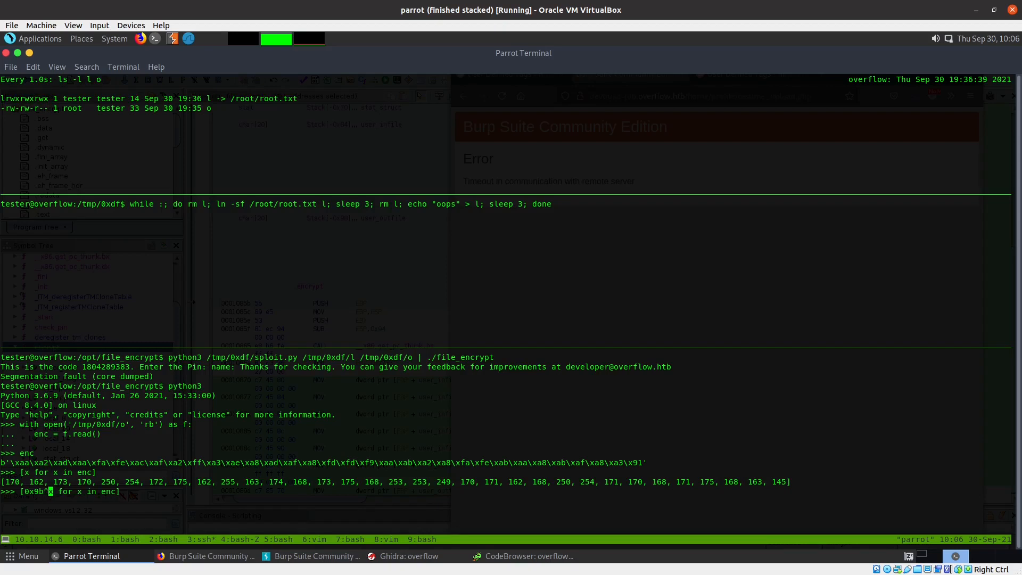
key("Return")
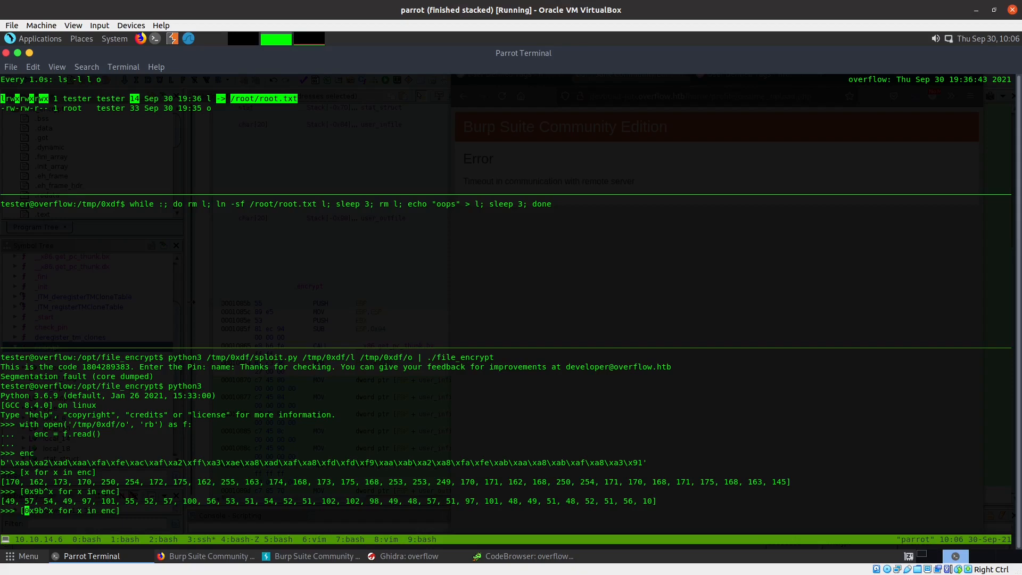
type("chr(")
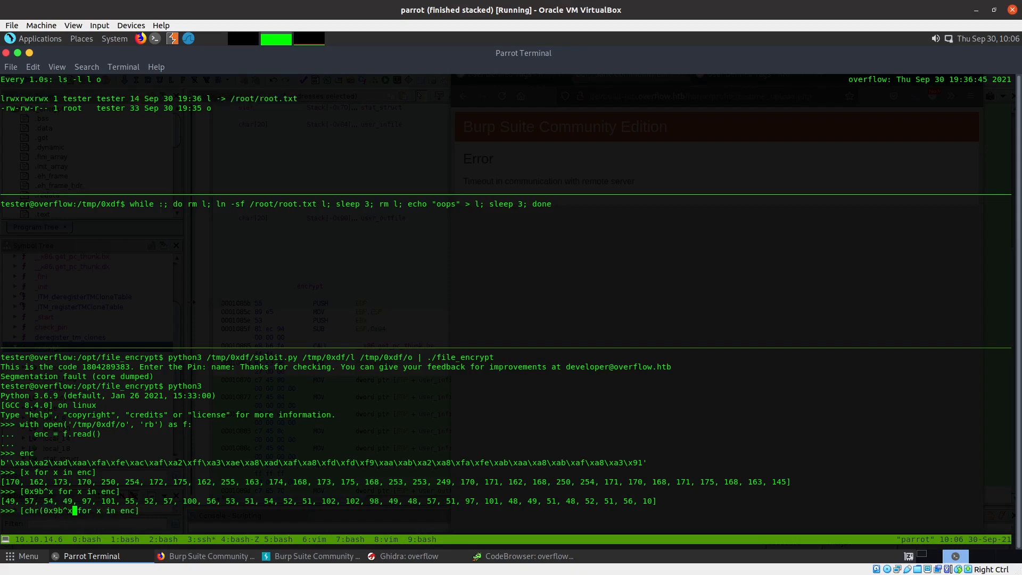